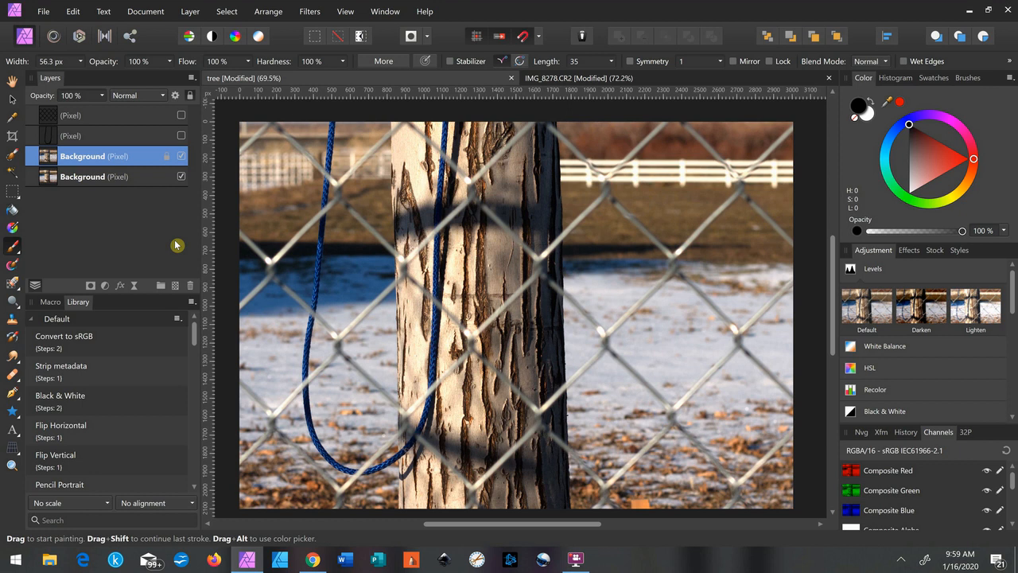
pyautogui.moveTo(191, 261)
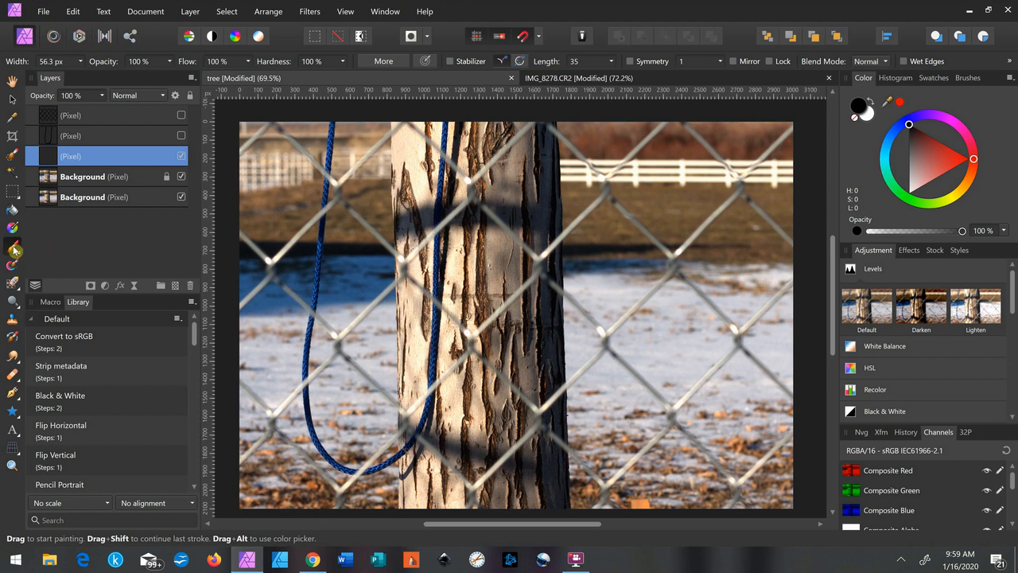
pyautogui.moveTo(13, 248)
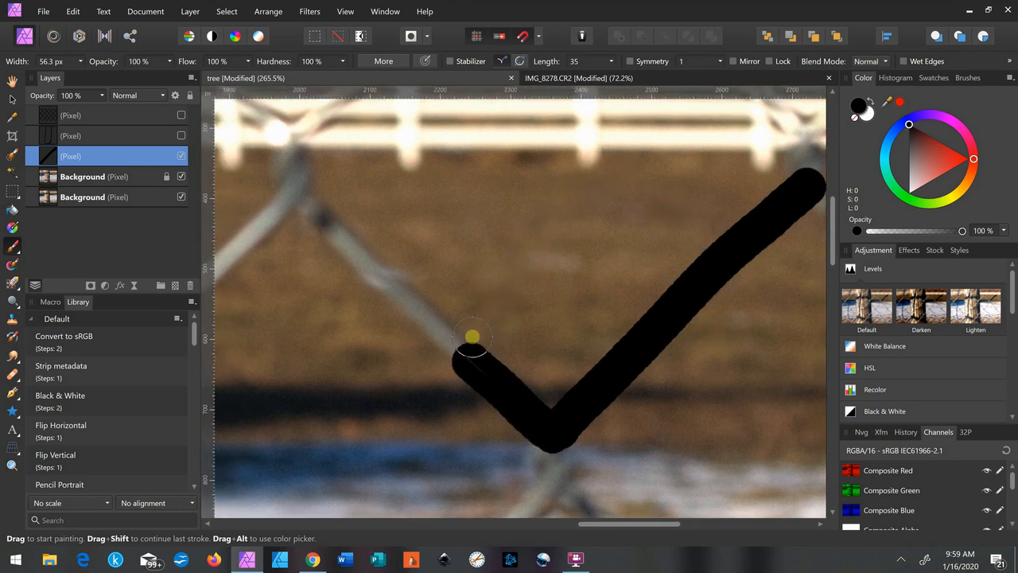
# Paint black brush strokes over the chain-link fence wires on the new pixel layer.
pyautogui.moveTo(474, 337); pyautogui.dragTo(295, 194)
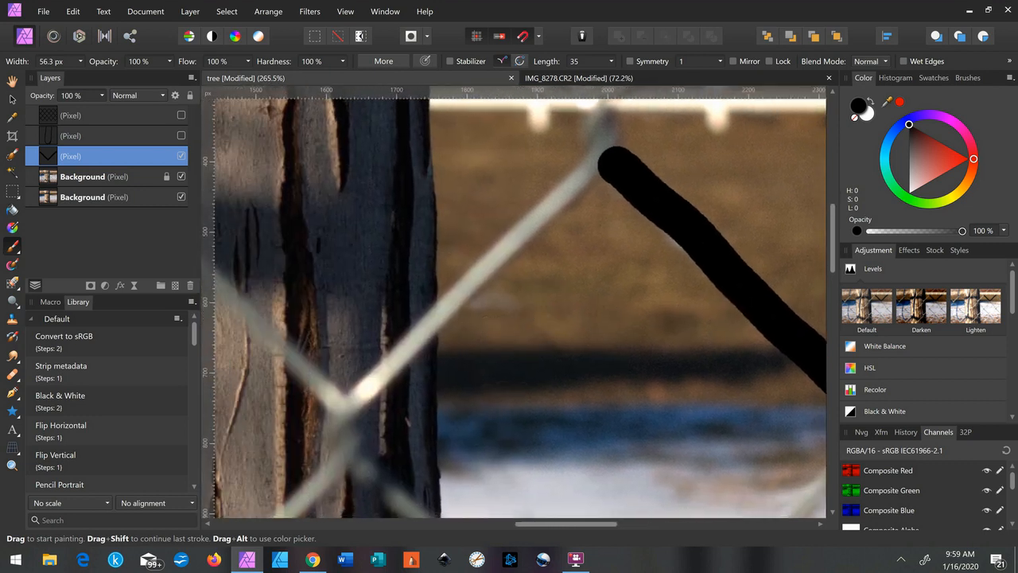
pyautogui.moveTo(442, 329); pyautogui.dragTo(347, 469)
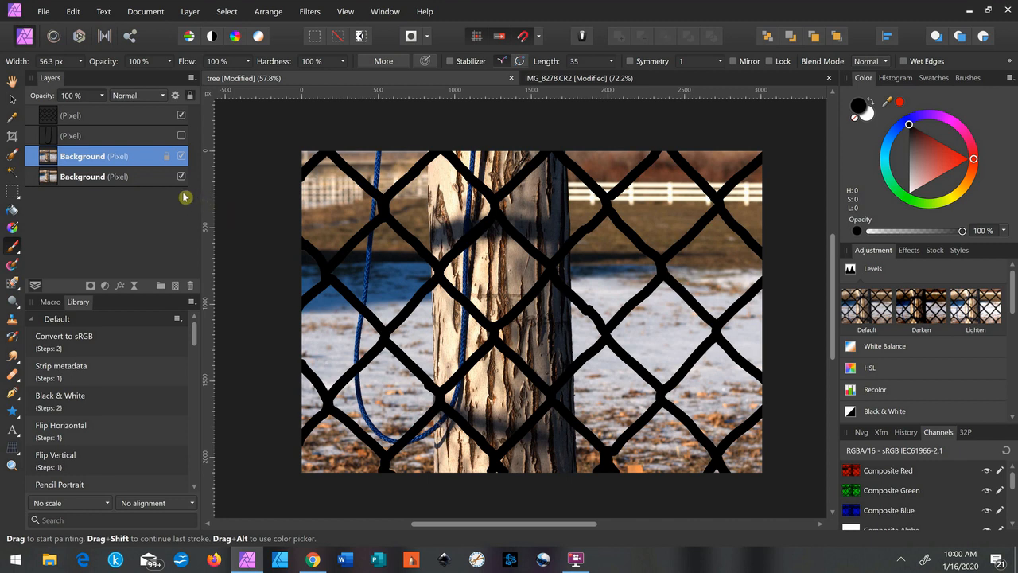
# Make a selection from the fence painting layer via Selection From Layer.
pyautogui.click(94, 115)
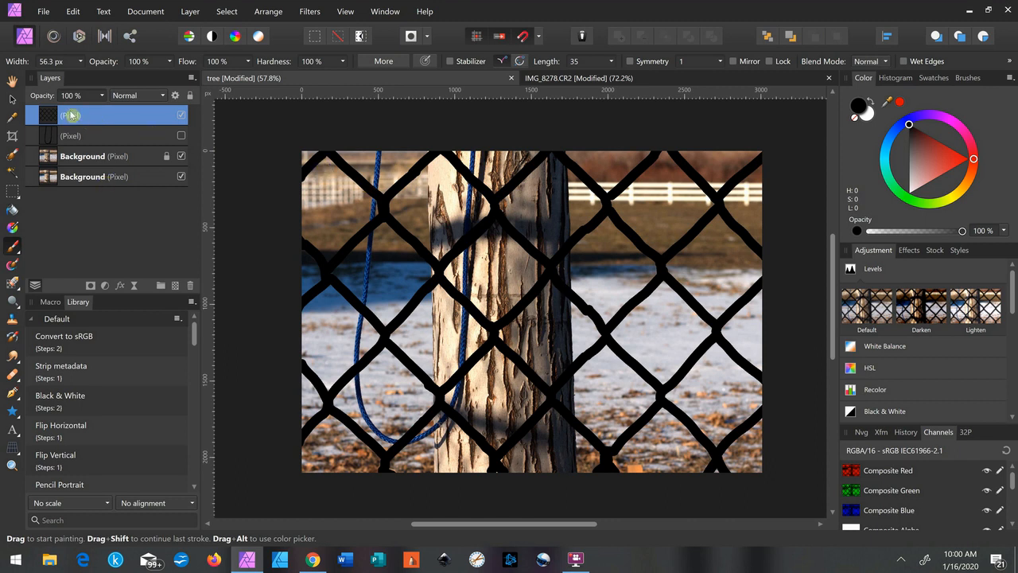
pyautogui.click(226, 11)
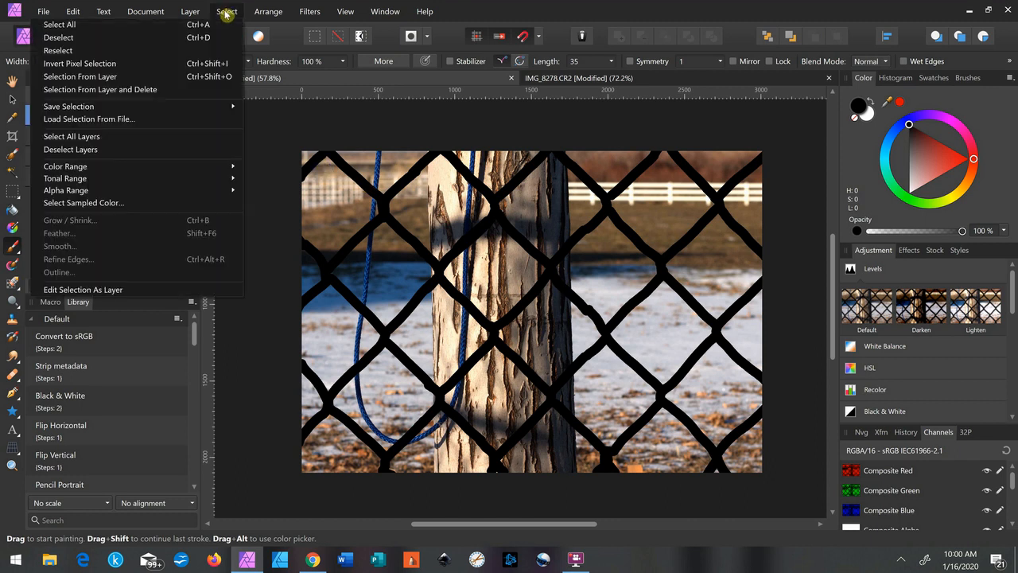
pyautogui.moveTo(79, 77)
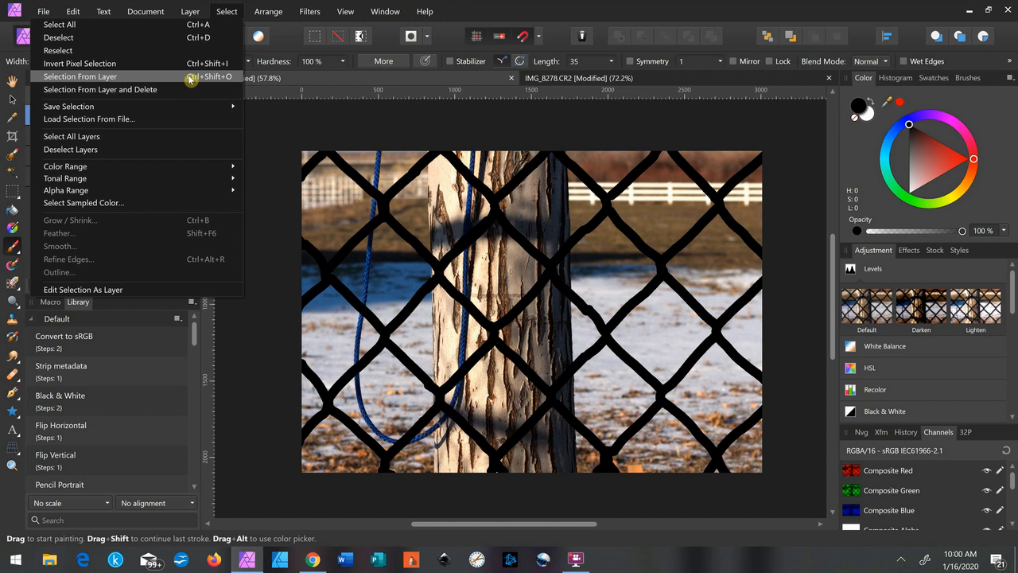
pyautogui.moveTo(111, 76)
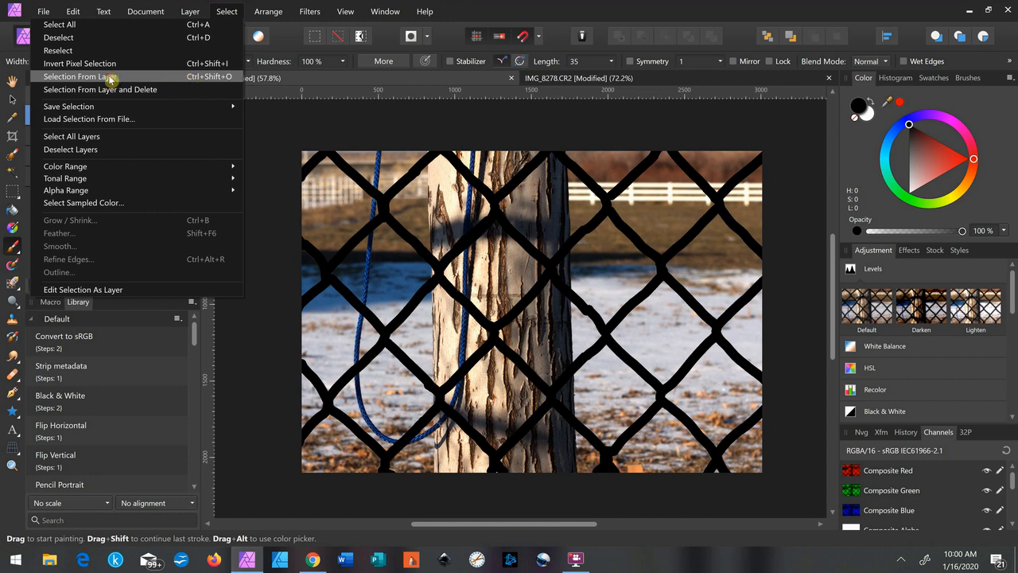
pyautogui.click(77, 76)
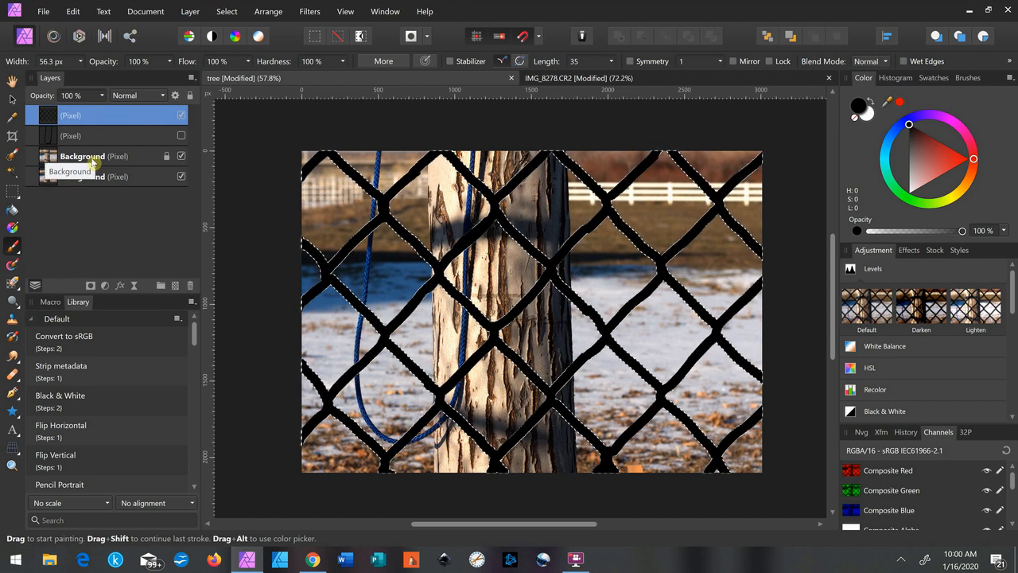
# Switch to the Background photo layer, hide the fence painting, and start inpainting the selection.
pyautogui.click(83, 156)
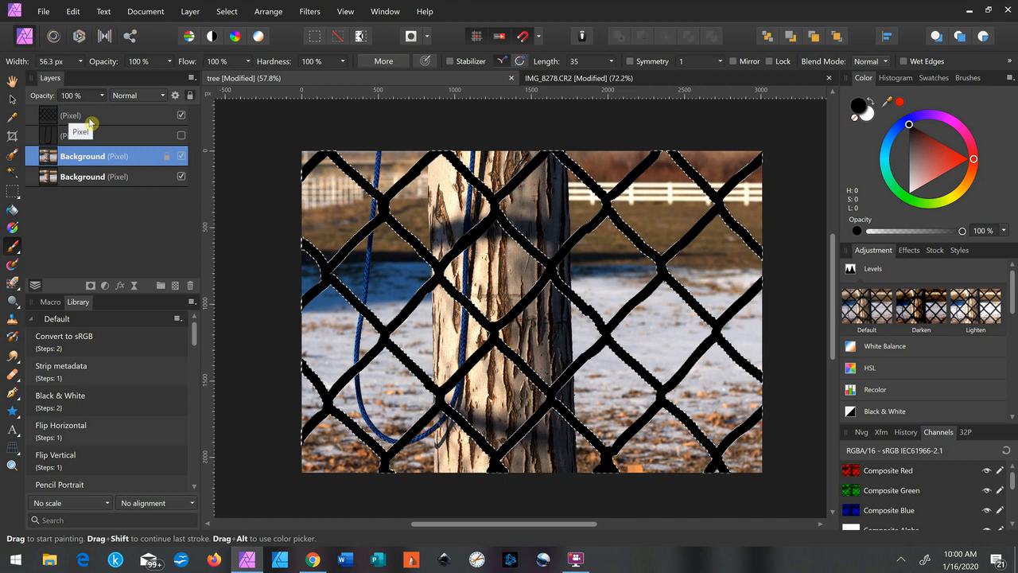
pyautogui.click(181, 114)
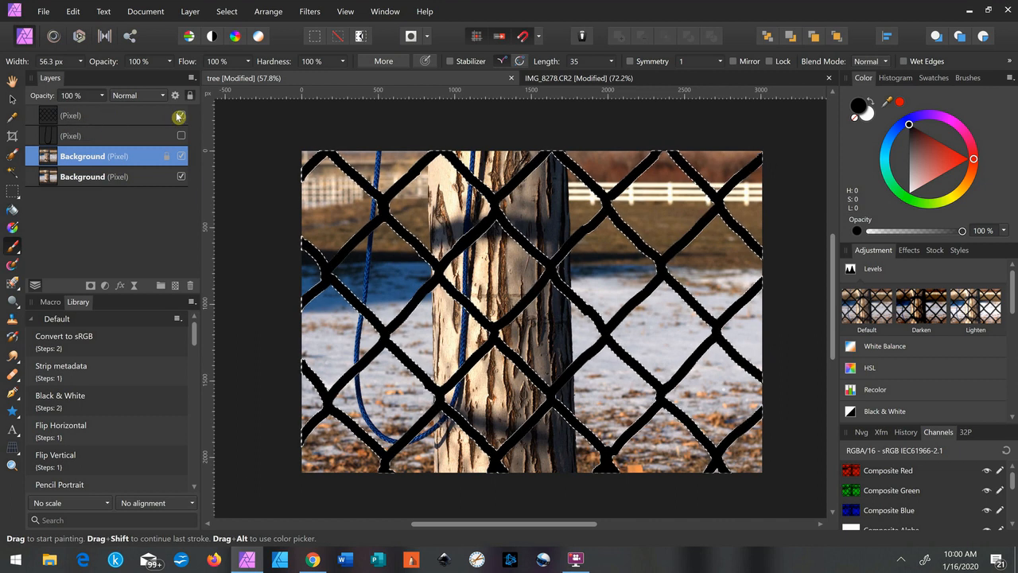
pyautogui.click(181, 118)
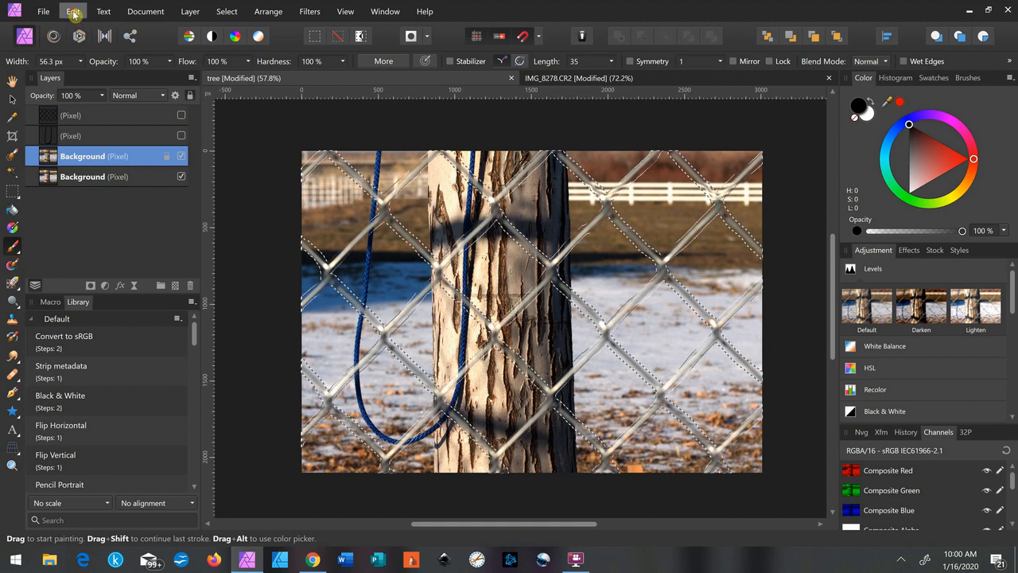
pyautogui.click(73, 12)
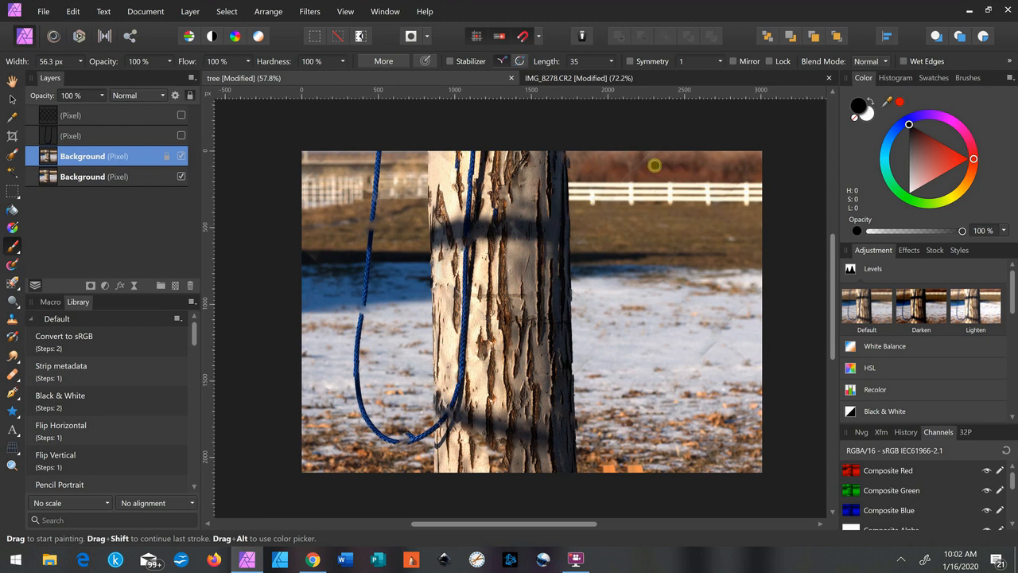
pyautogui.moveTo(716, 357)
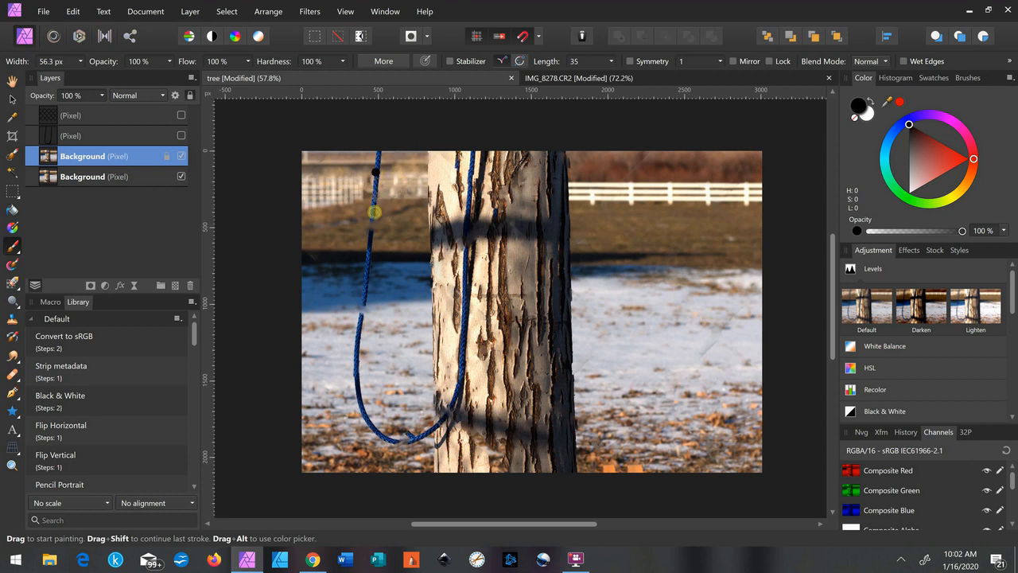
pyautogui.moveTo(386, 343)
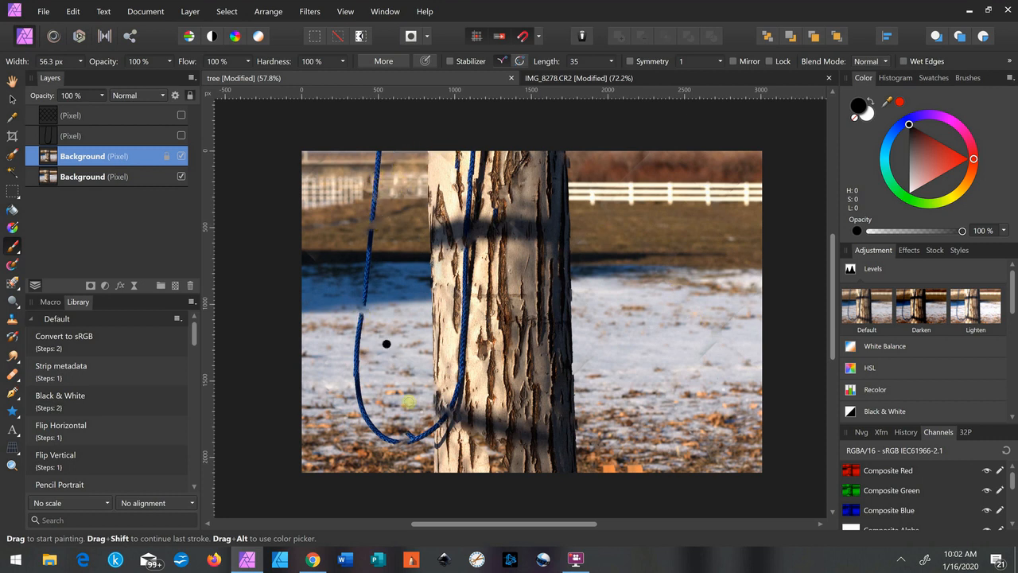
pyautogui.moveTo(374, 208)
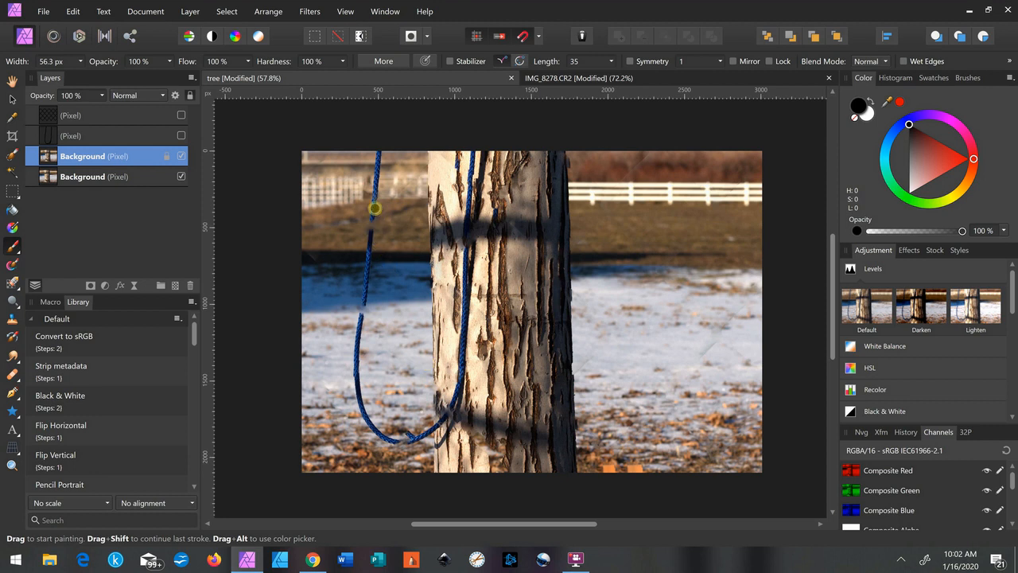
pyautogui.moveTo(379, 274)
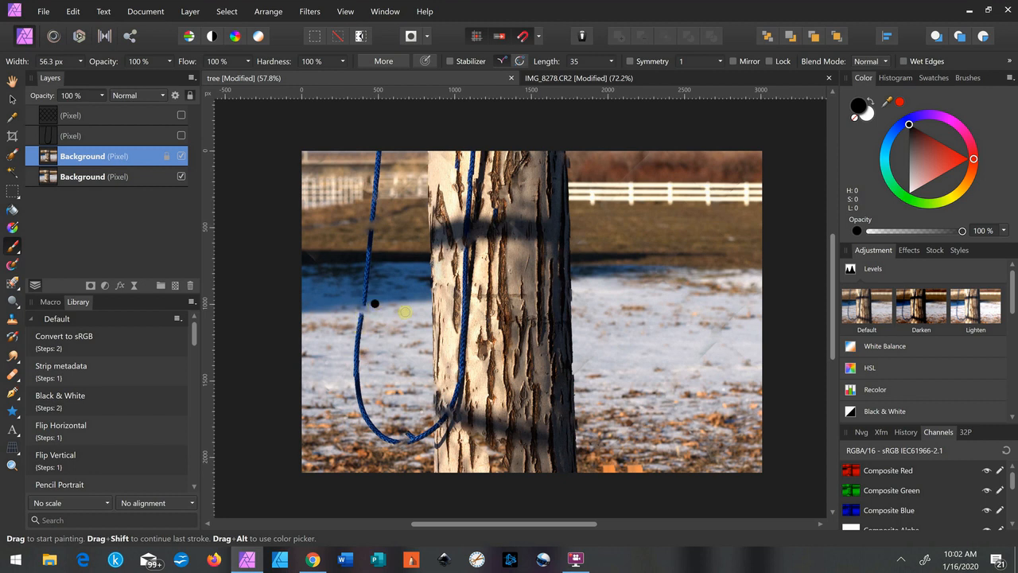
# Paint black along the blue rope on a pixel layer.
pyautogui.click(182, 135)
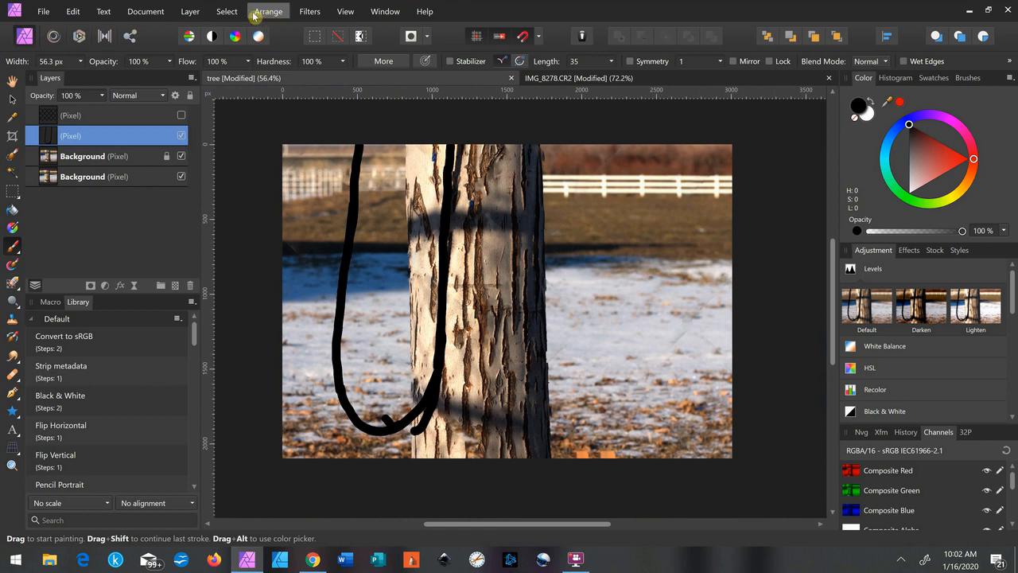
# Select the rope painting via Selection From Layer and inpaint it on the Background layer.
pyautogui.click(226, 11)
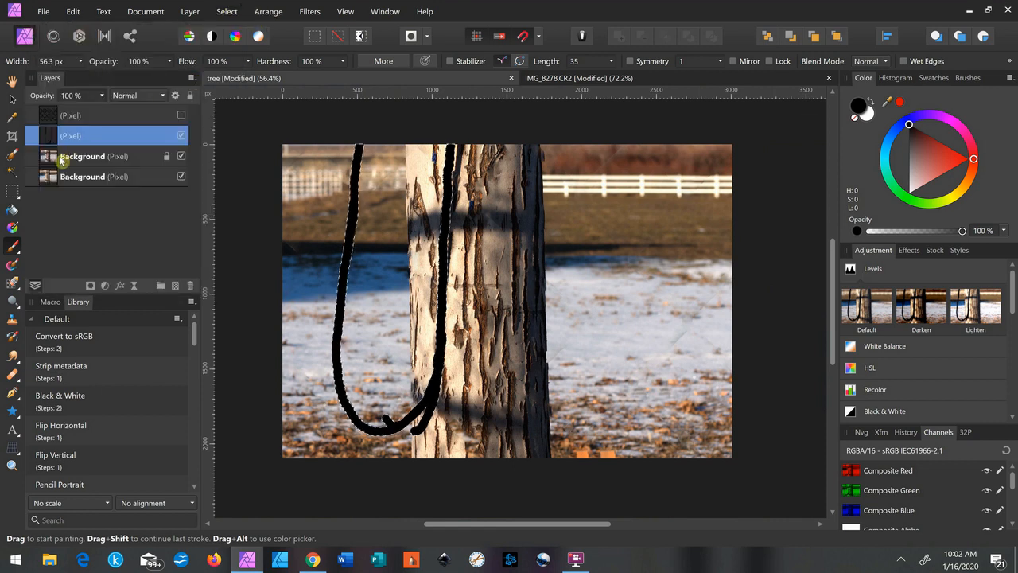
pyautogui.click(73, 11)
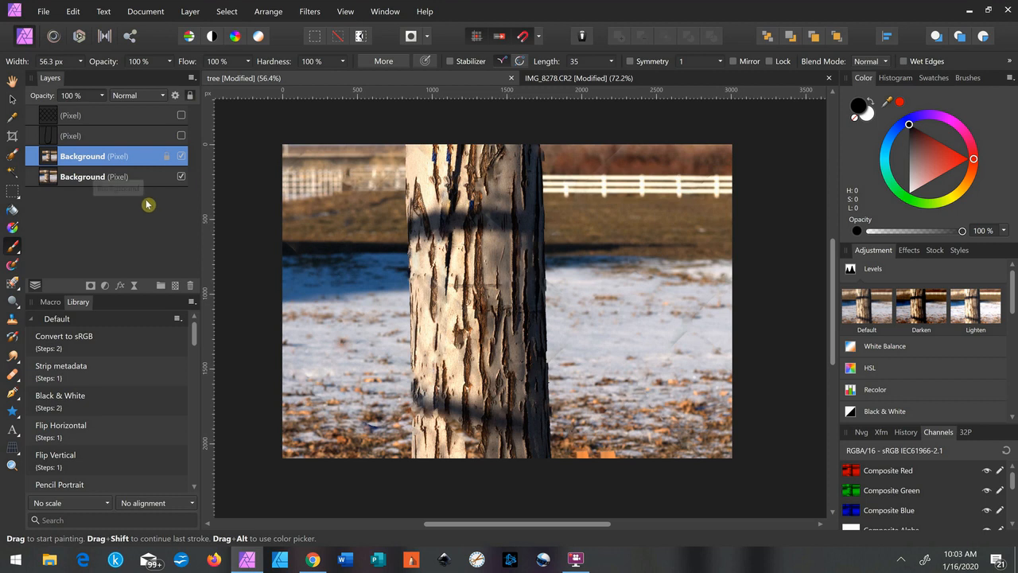
pyautogui.moveTo(143, 215)
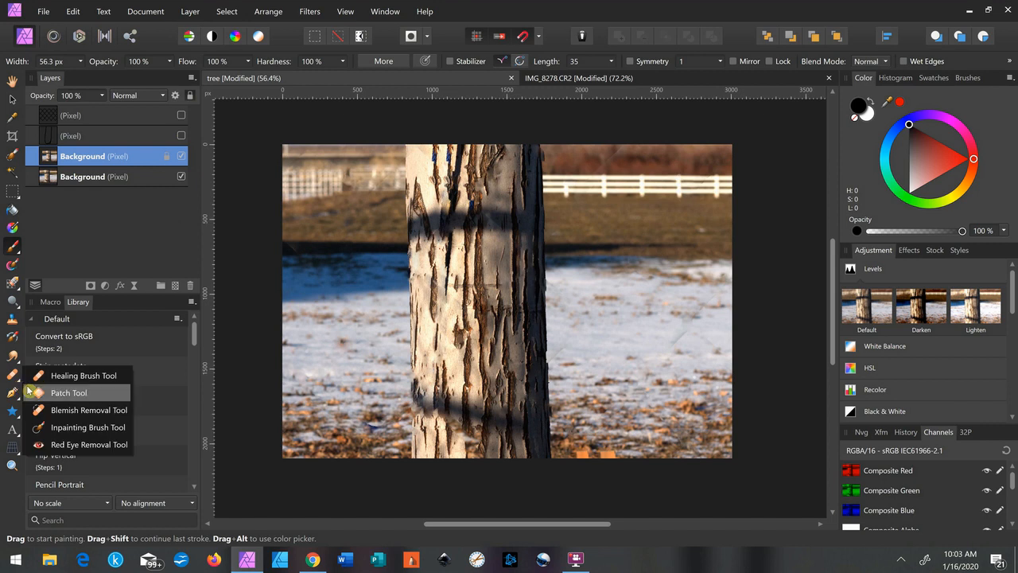
pyautogui.moveTo(80, 444)
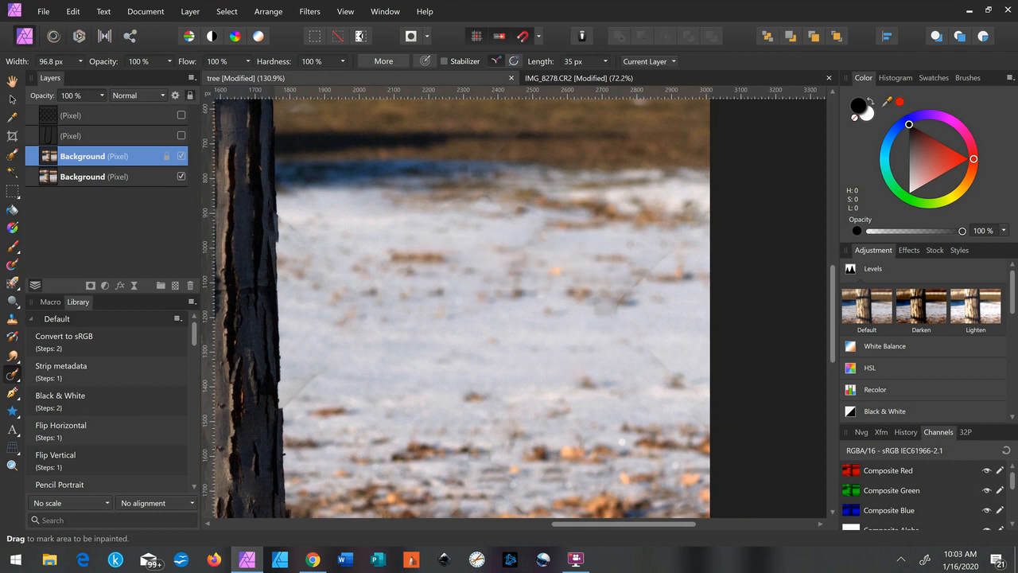
# Brush the Inpainting Brush over the faint leftover streak in the snow.
pyautogui.moveTo(637, 342); pyautogui.dragTo(681, 386)
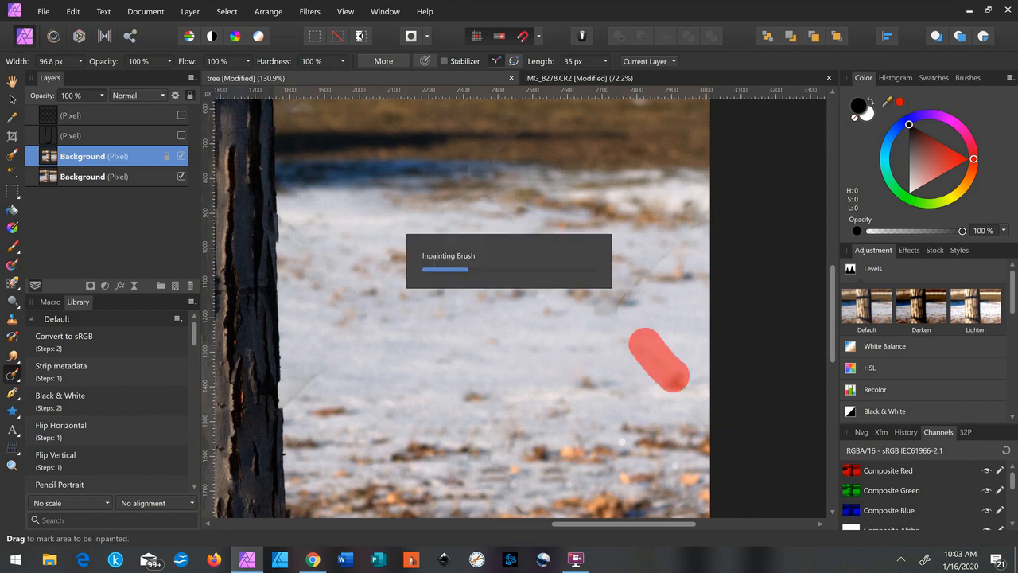